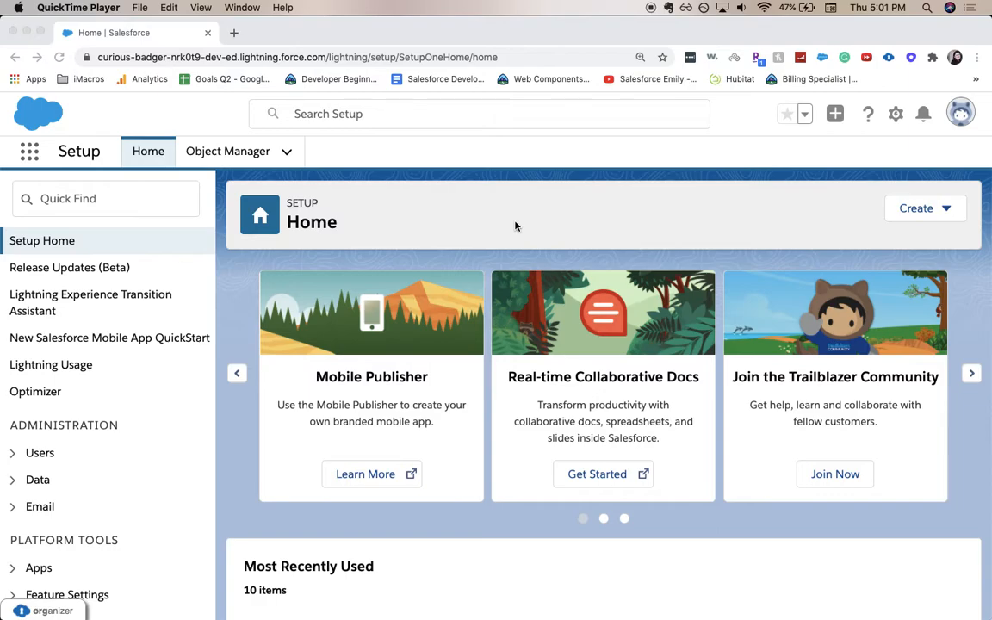
mouse_move(803, 156)
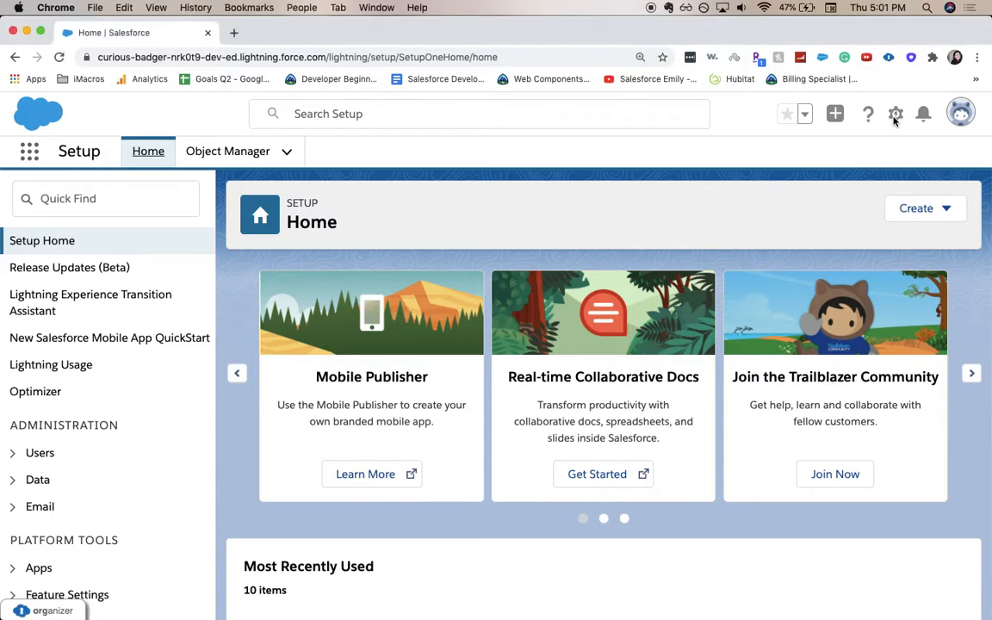
Go through Object Manager to the Account object's Fields & Relationships list.
click(895, 113)
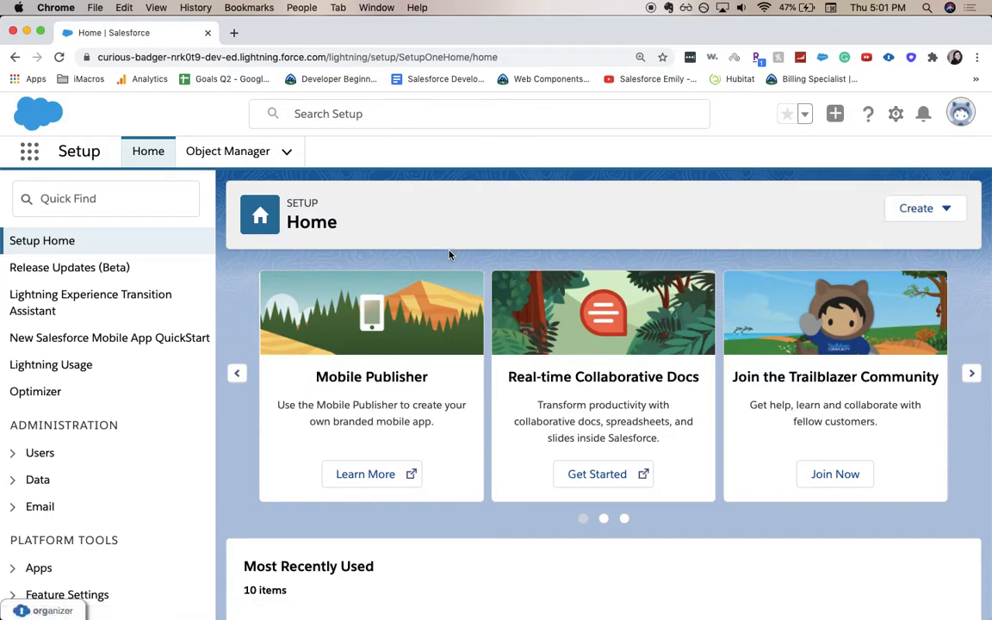
mouse_move(228, 151)
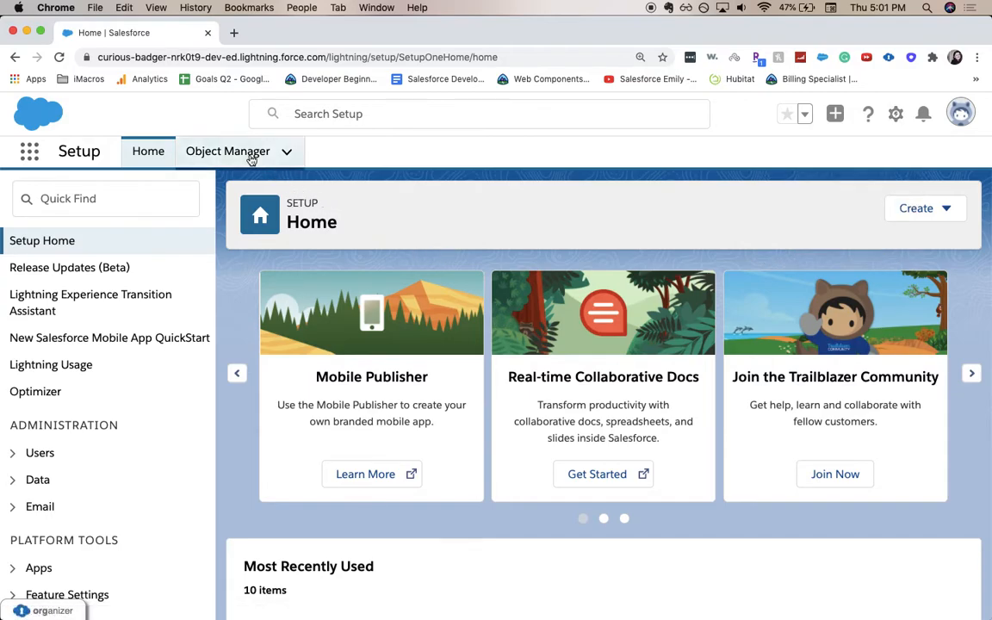
click(227, 150)
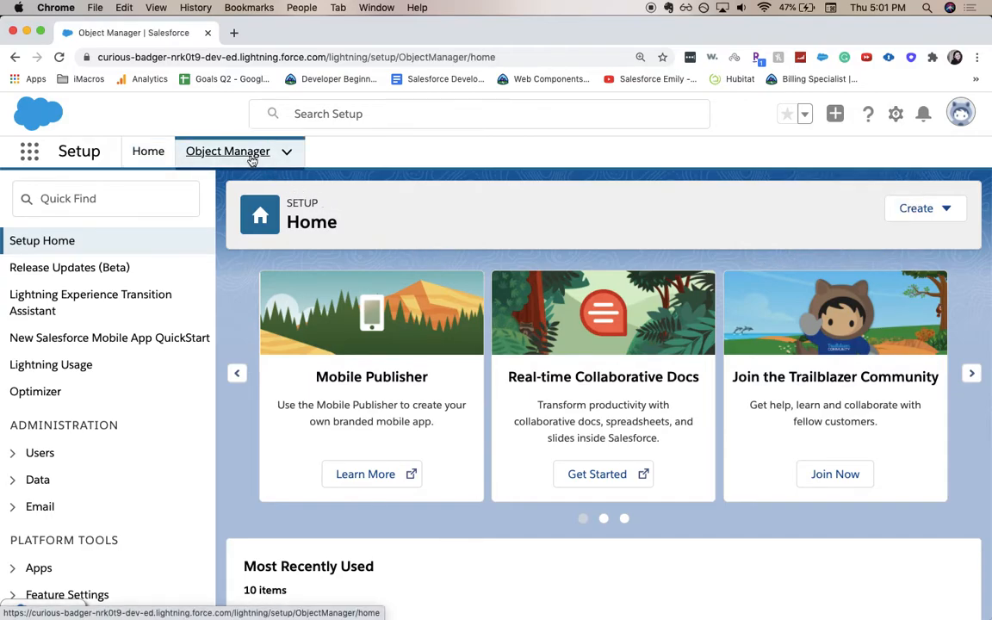
click(227, 150)
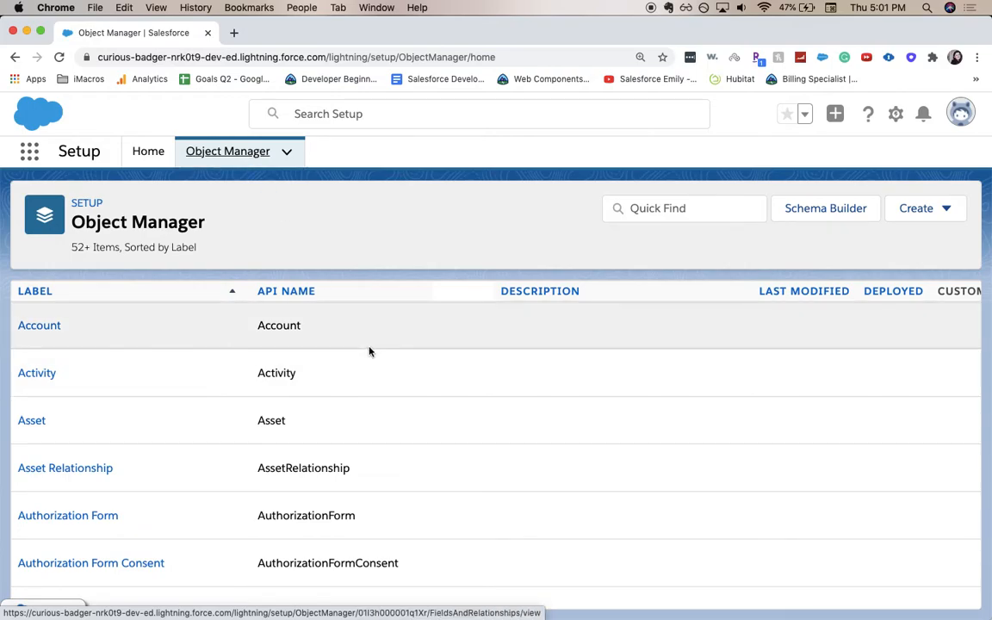
scroll(down, 3)
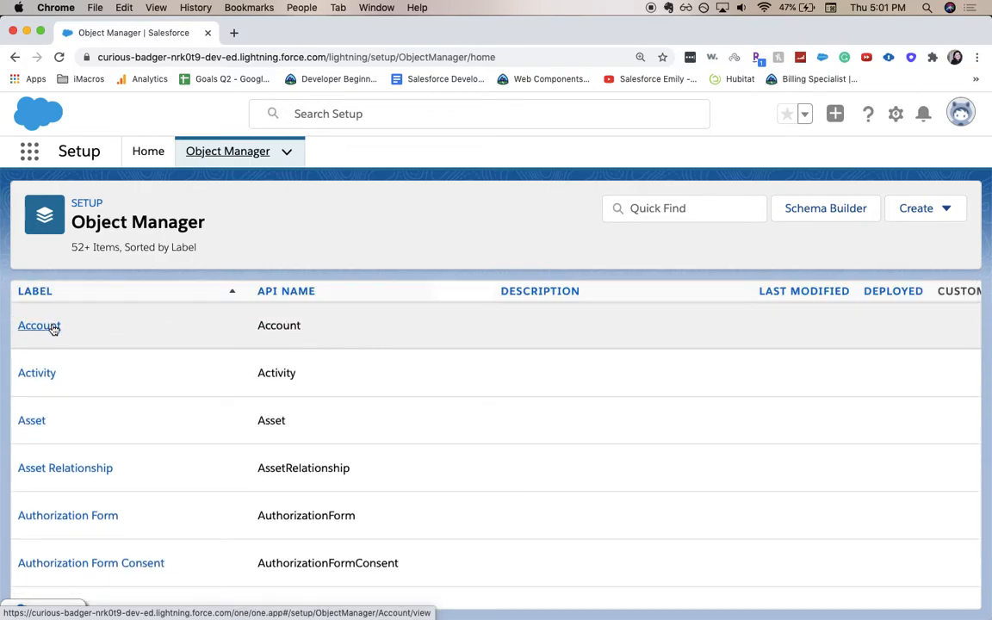
click(39, 325)
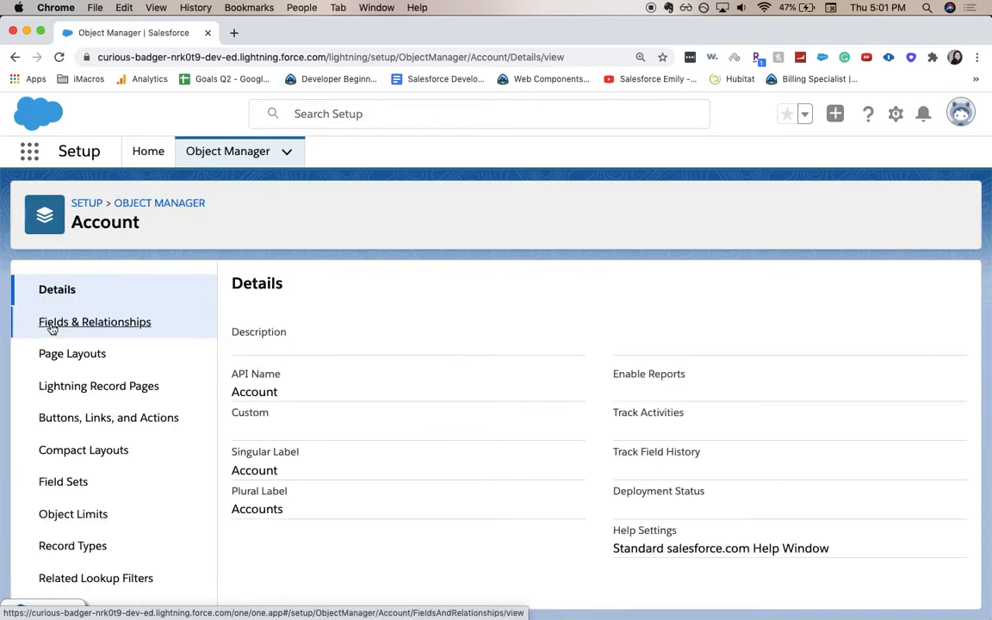
click(94, 321)
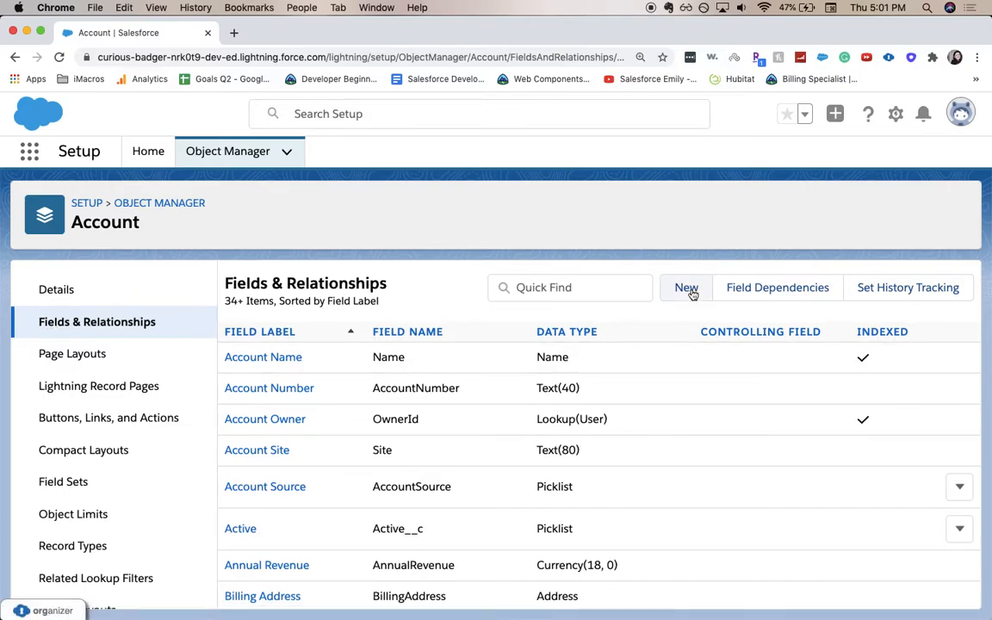
Start a New Custom Field wizard on the Account object.
click(686, 286)
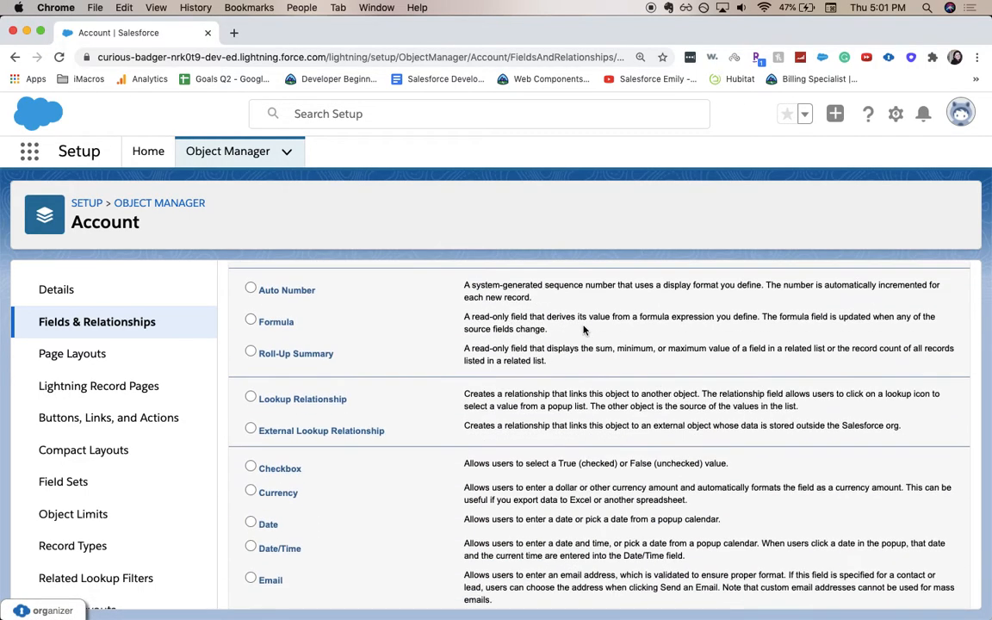
scroll(down, 3)
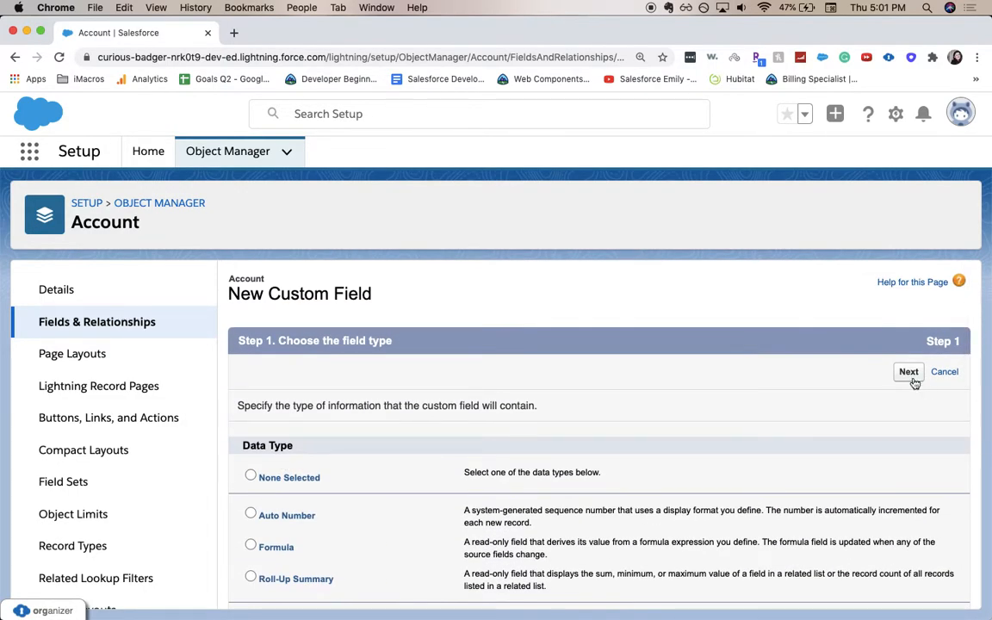
Define a Number field labelled 'Number of Users' with length 18 and 0 decimal places.
click(908, 371)
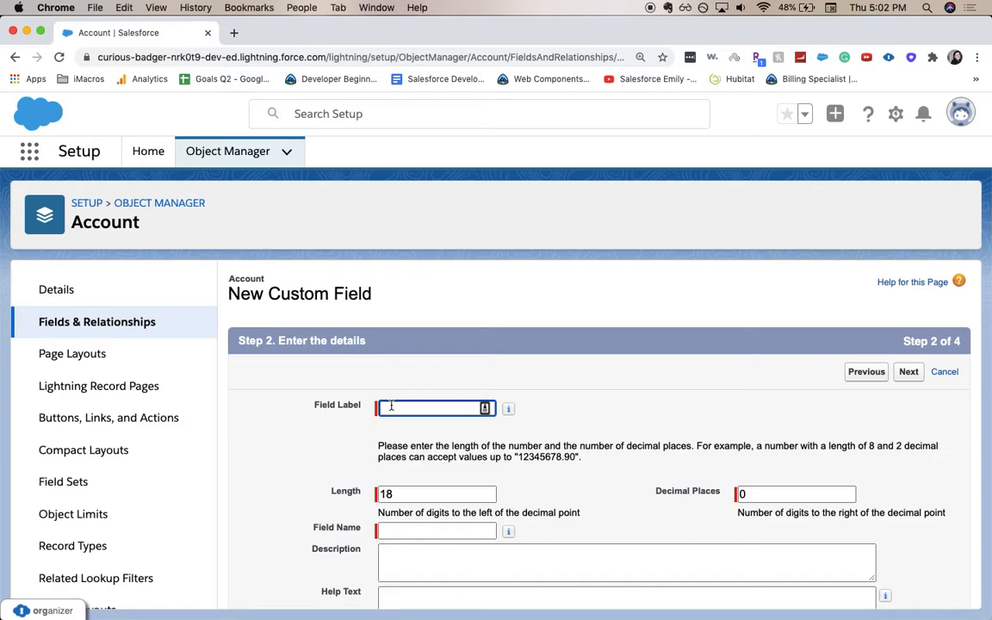
text(N)
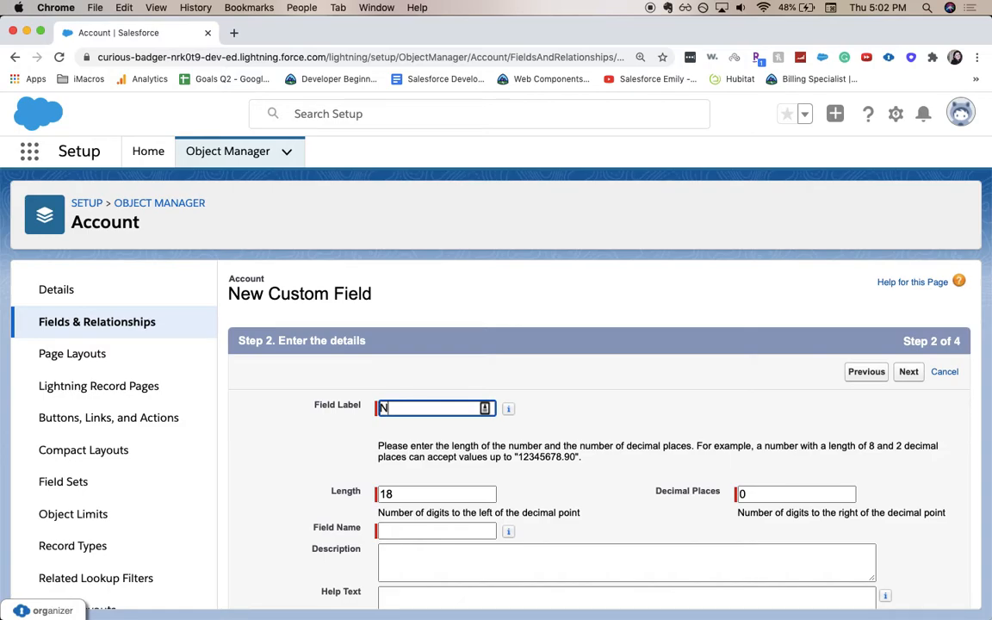
text(Number of Users)
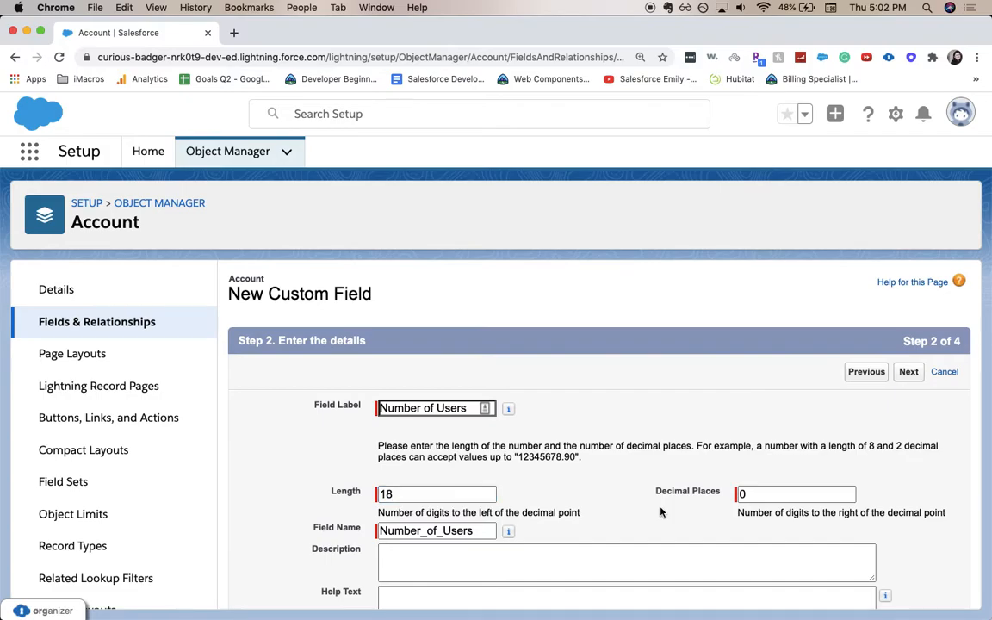
scroll(down, 3)
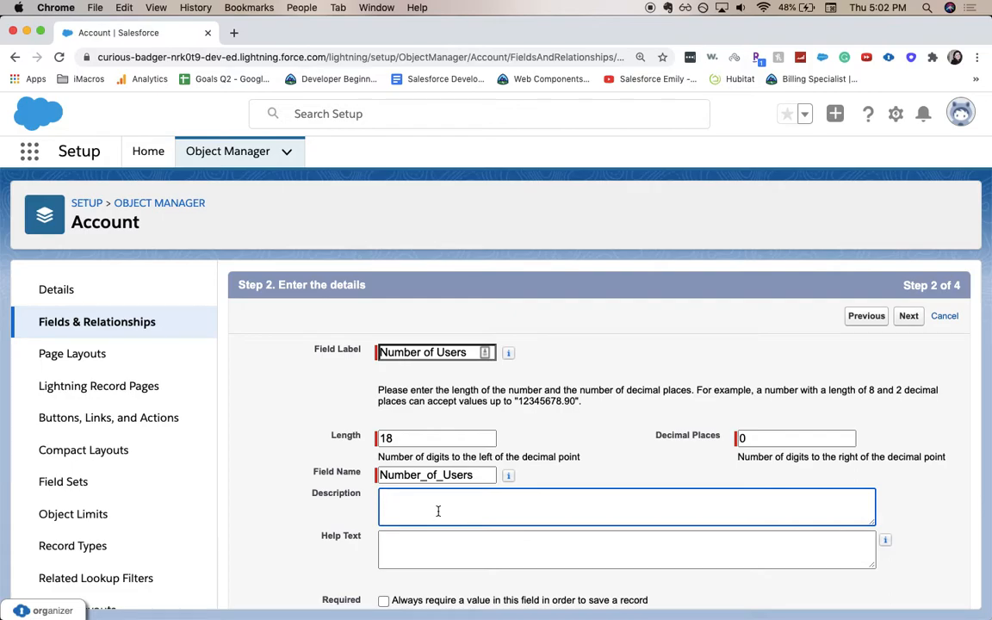
scroll(down, 3)
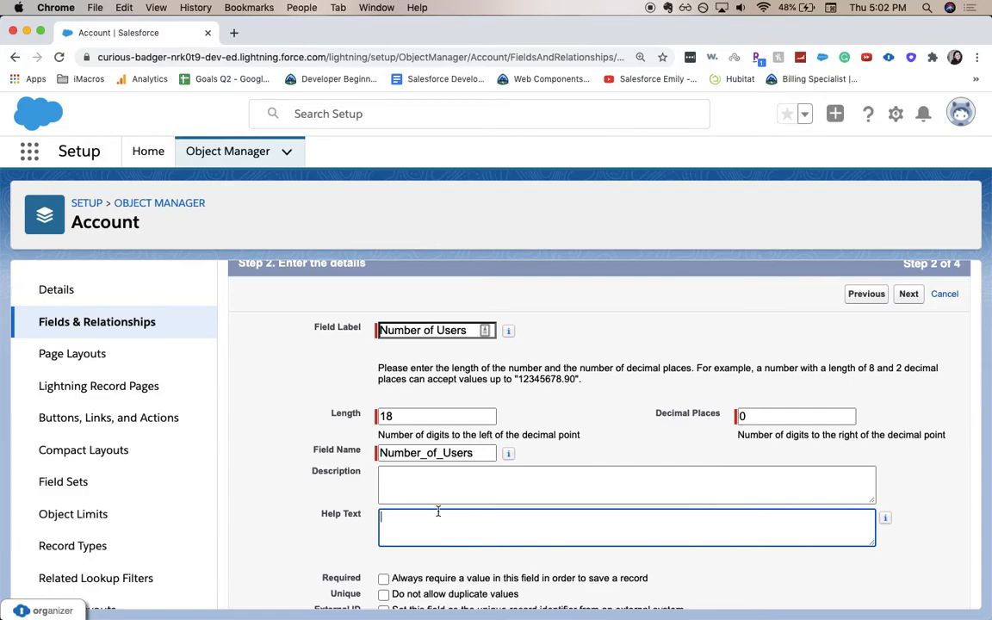
scroll(down, 3)
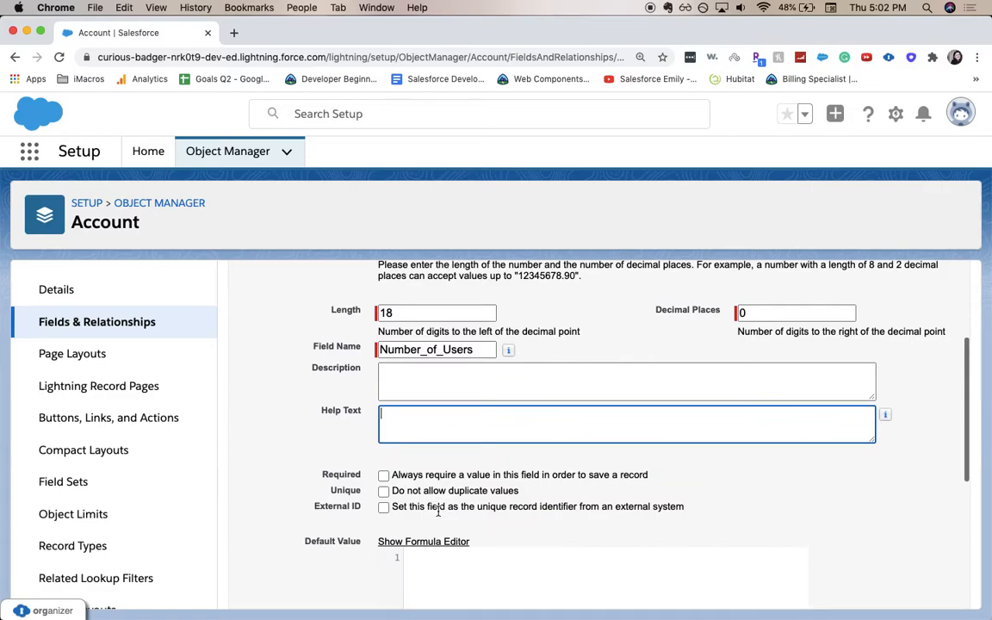
scroll(down, 3)
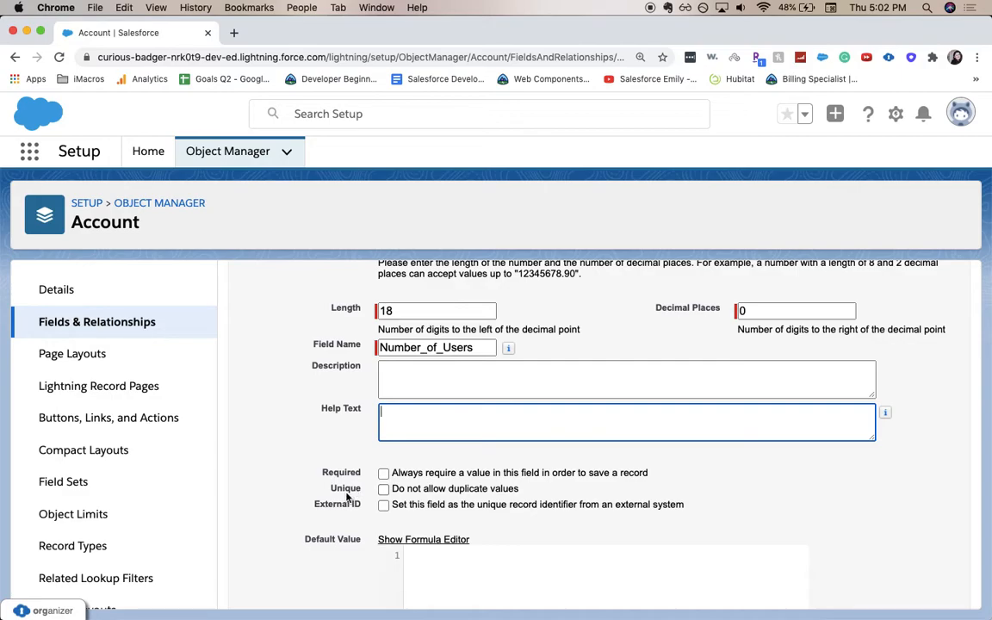
mouse_move(336, 508)
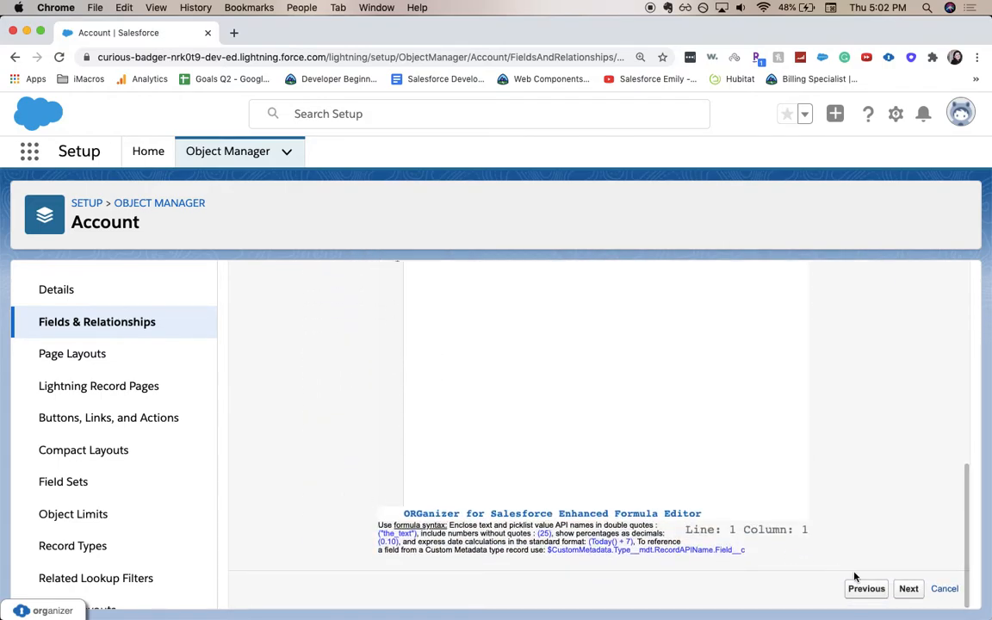
click(908, 588)
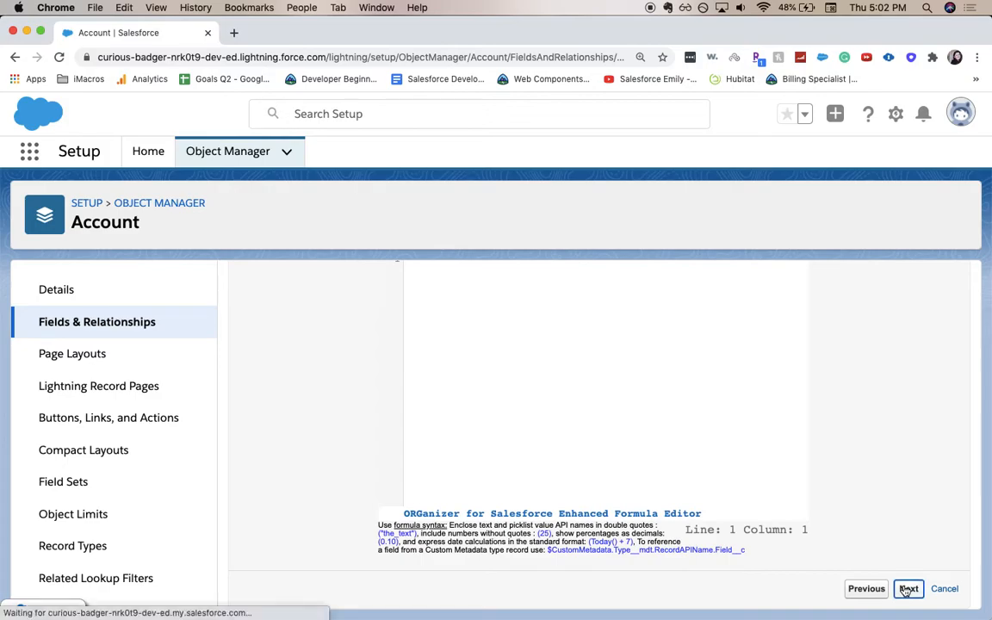
Make the Number of Users field visible to all profiles in field-level security.
click(908, 588)
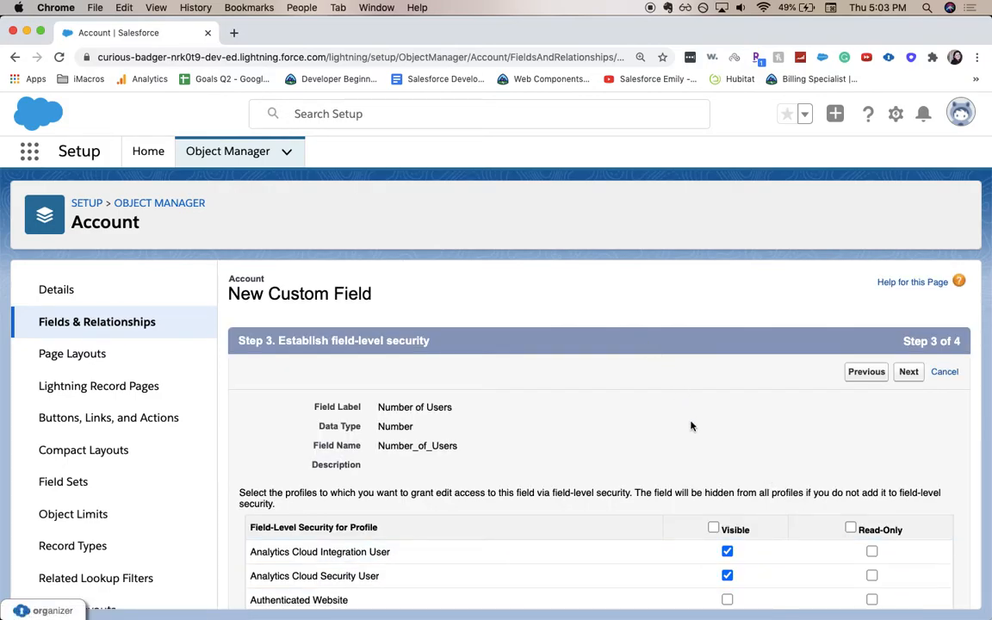
scroll(down, 3)
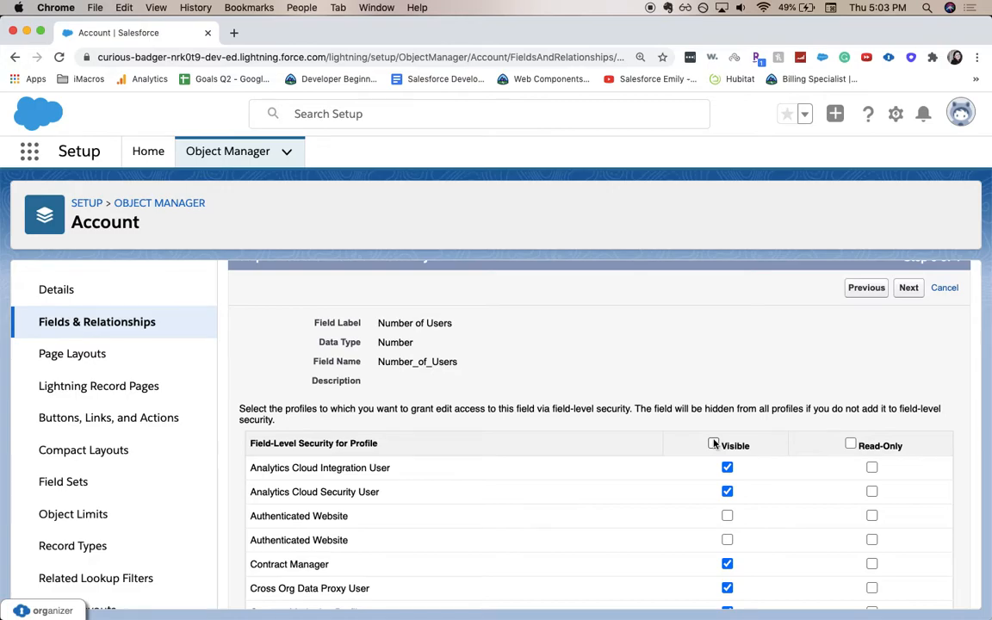
click(713, 443)
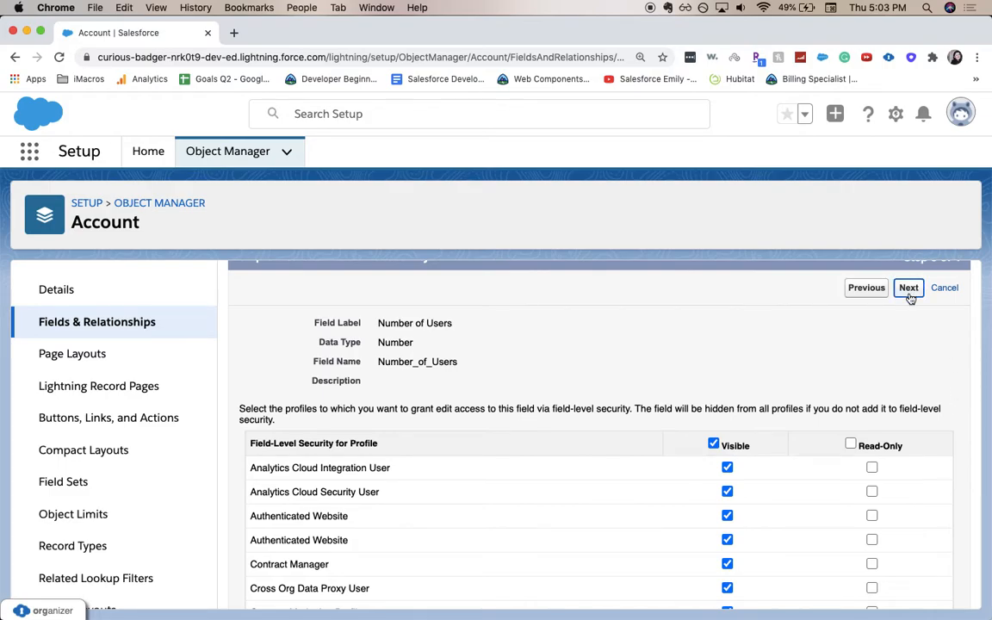
click(909, 287)
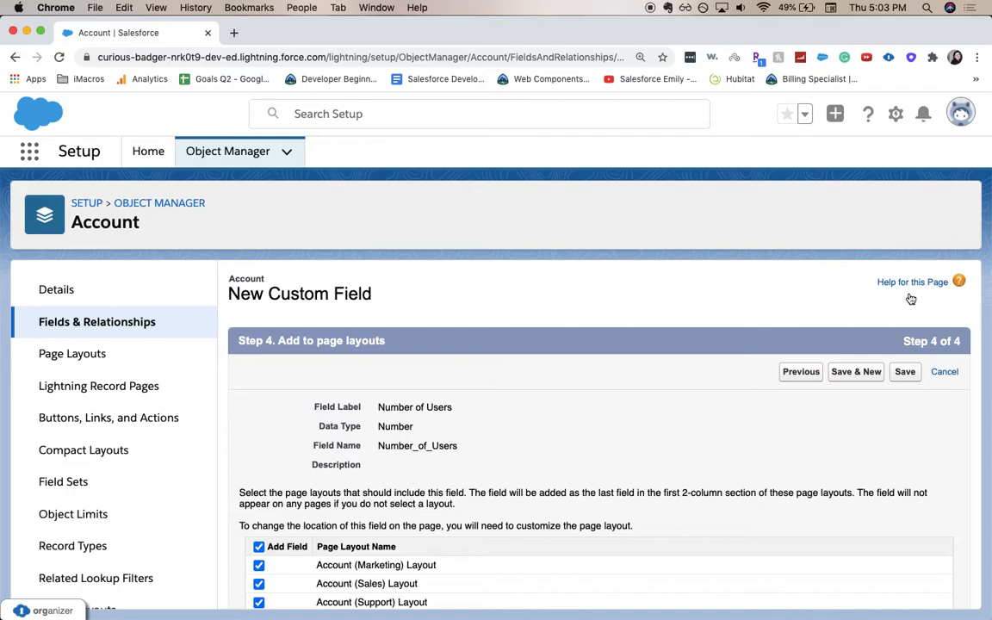
Keep all four Account page layouts selected and save Number of Users.
scroll(down, 3)
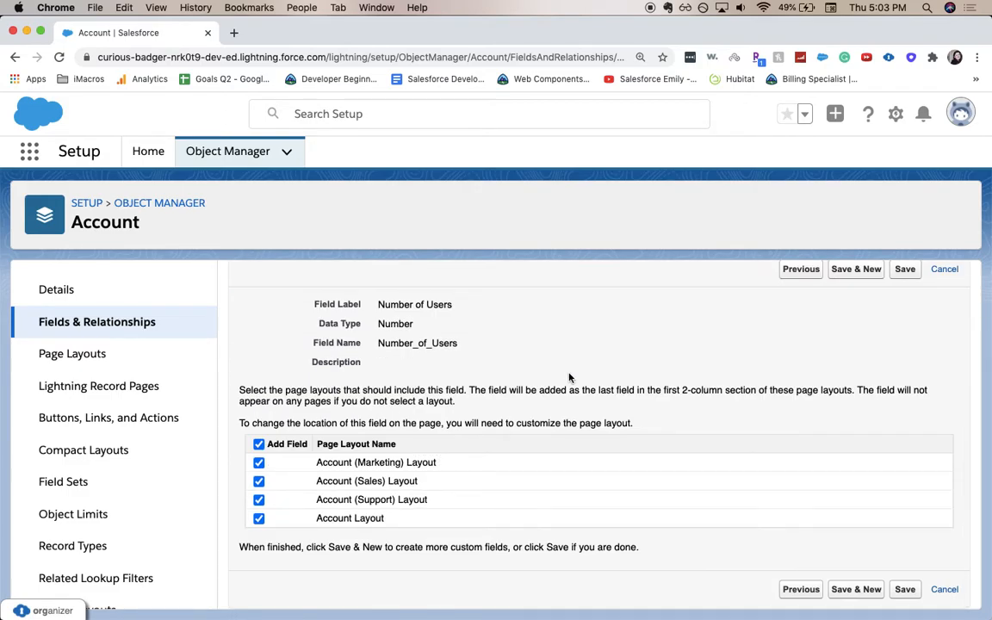
mouse_move(563, 350)
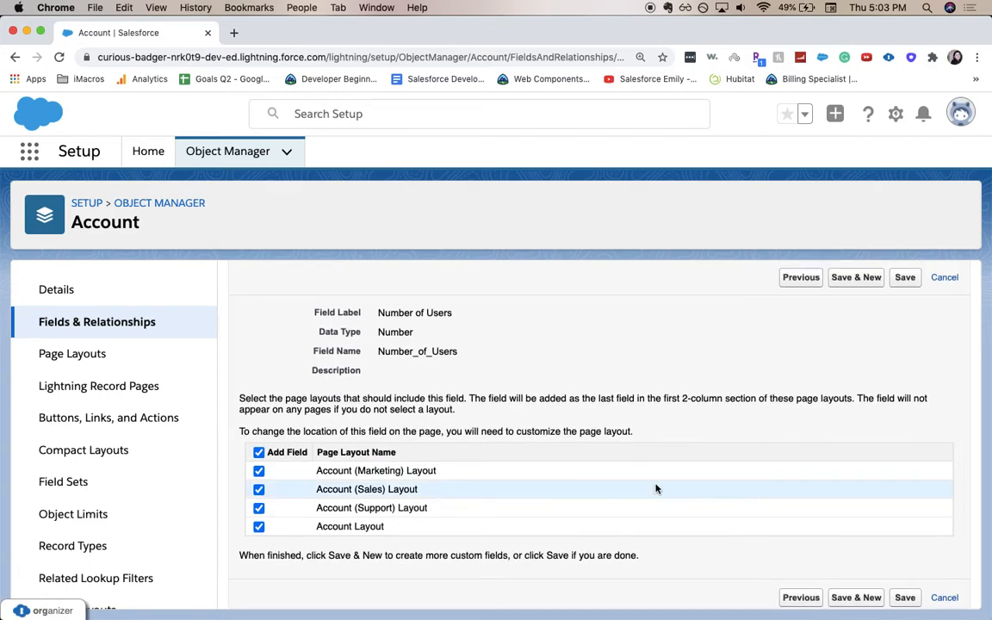
mouse_move(909, 276)
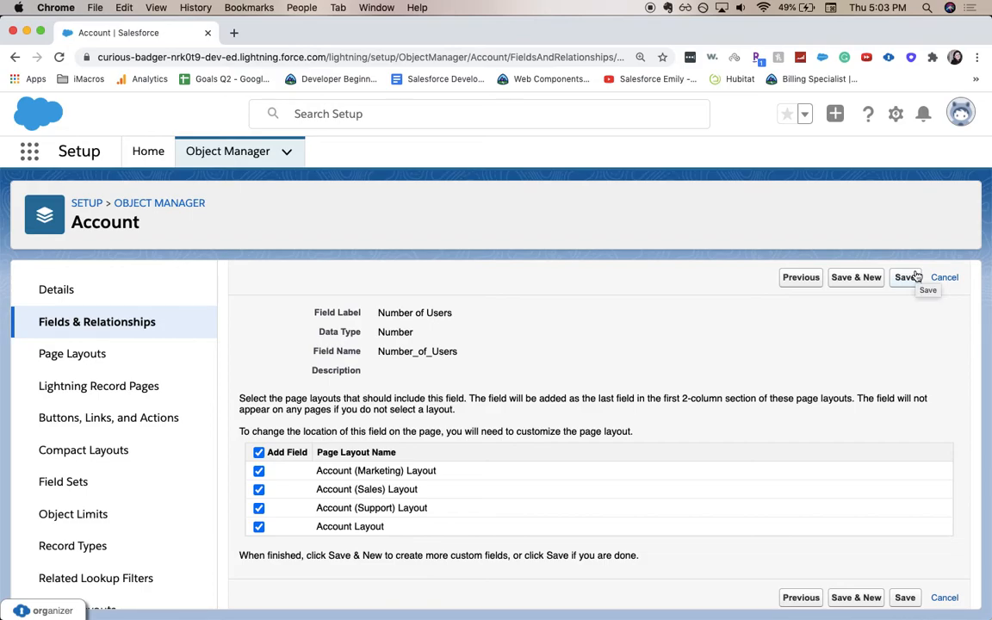
click(905, 277)
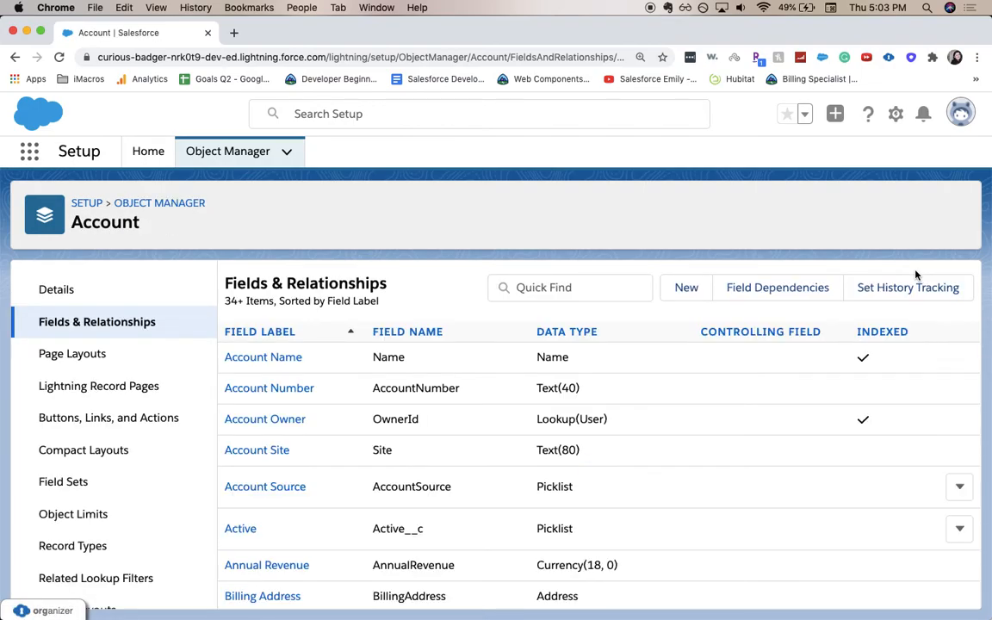
Scroll the Account field list to locate Number of Users, Number(18, 0).
scroll(down, 3)
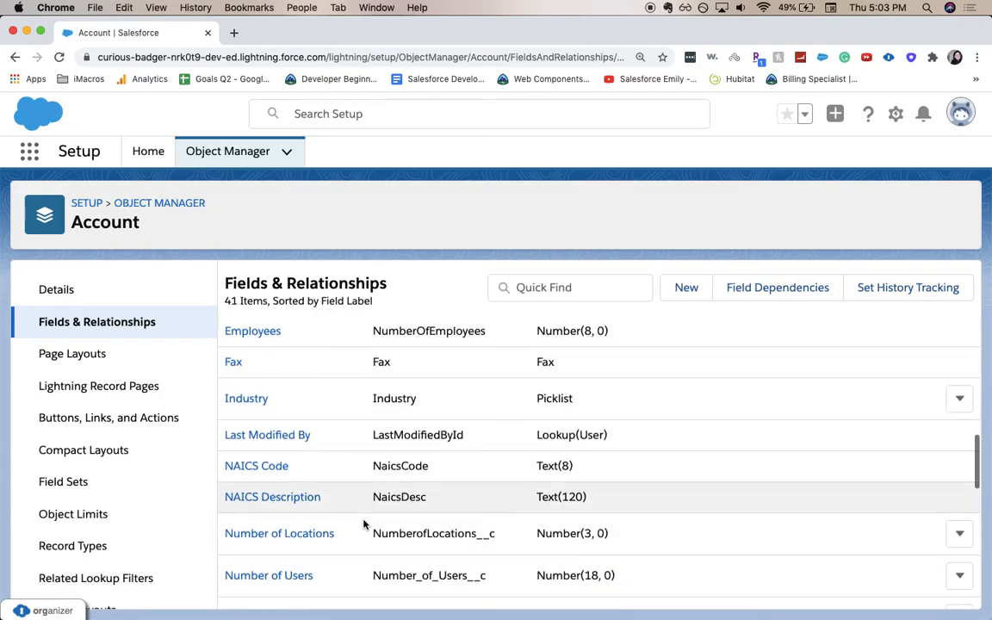
scroll(down, 3)
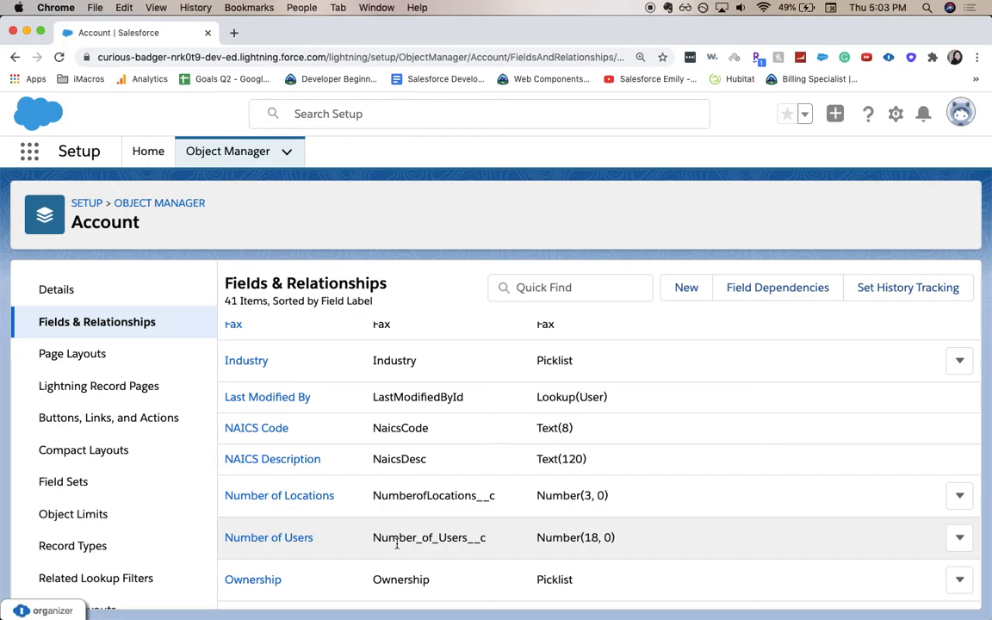
mouse_move(284, 442)
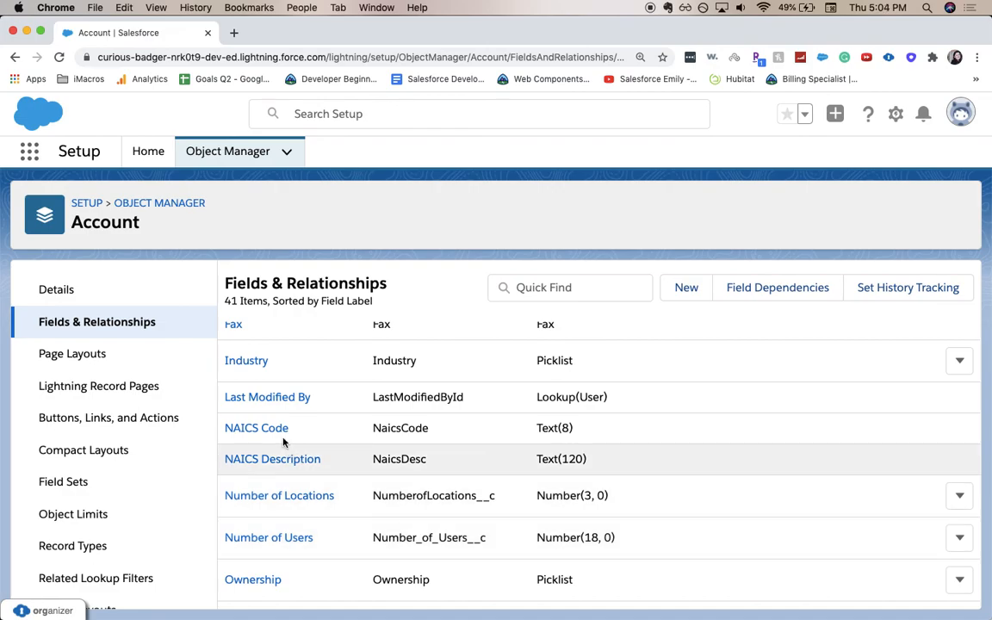